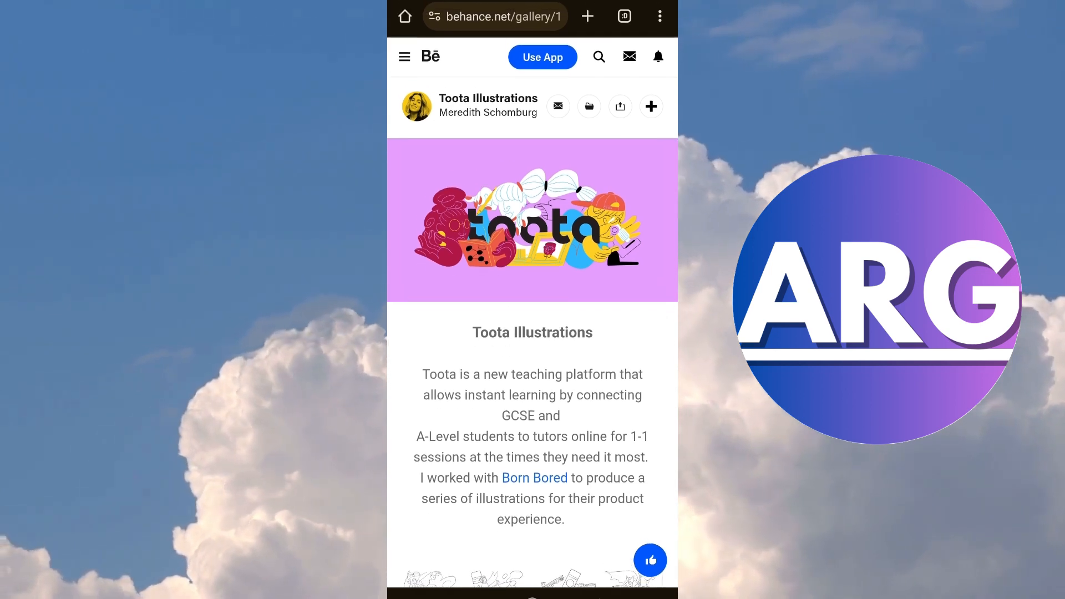
# Step: Copy the Toota Illustrations project link from the Behance address bar
pyautogui.scroll(-3)
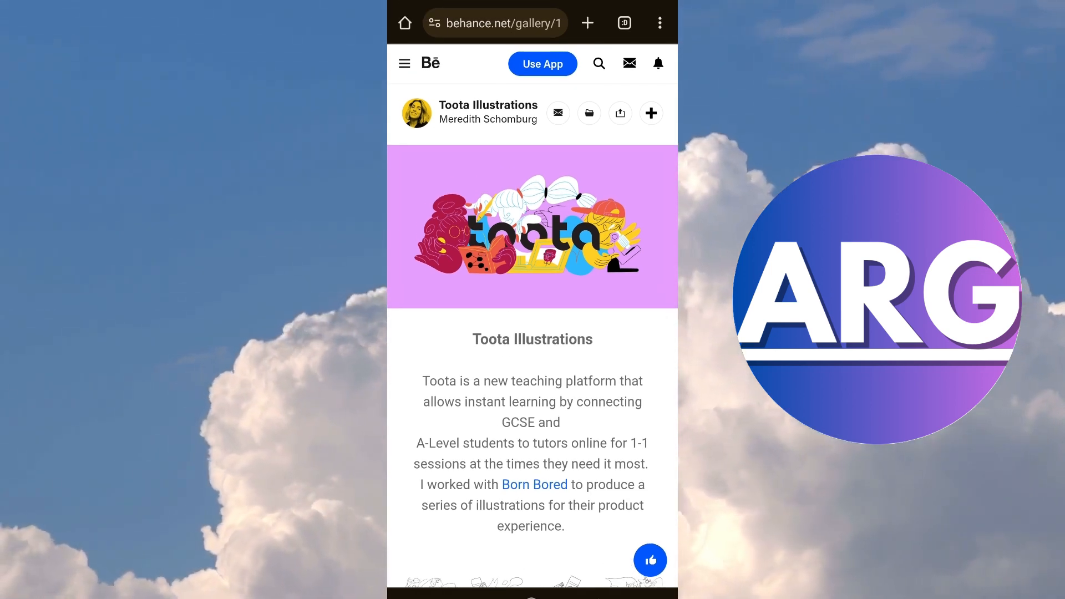
pyautogui.click(495, 23)
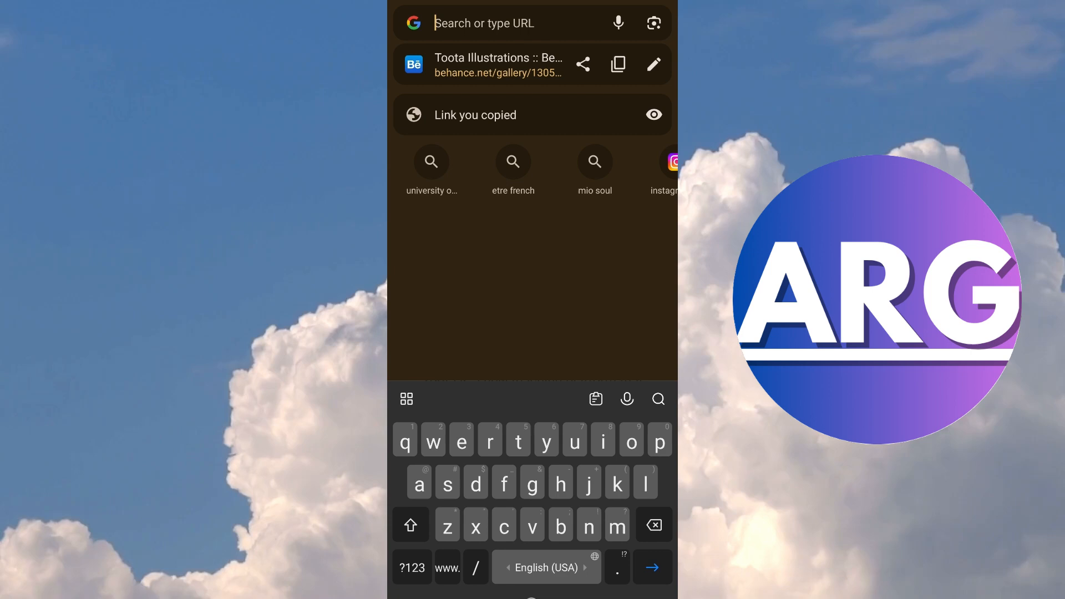
pyautogui.click(497, 65)
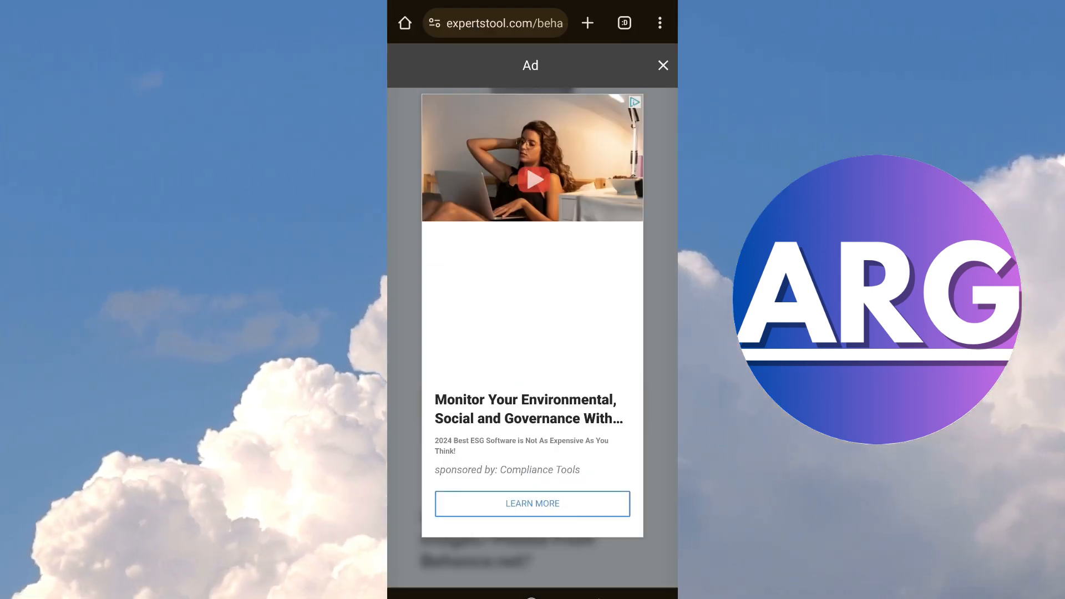
# Step: Dismiss the ad and paste the Behance link into the Enter Images URL field for download
pyautogui.click(662, 64)
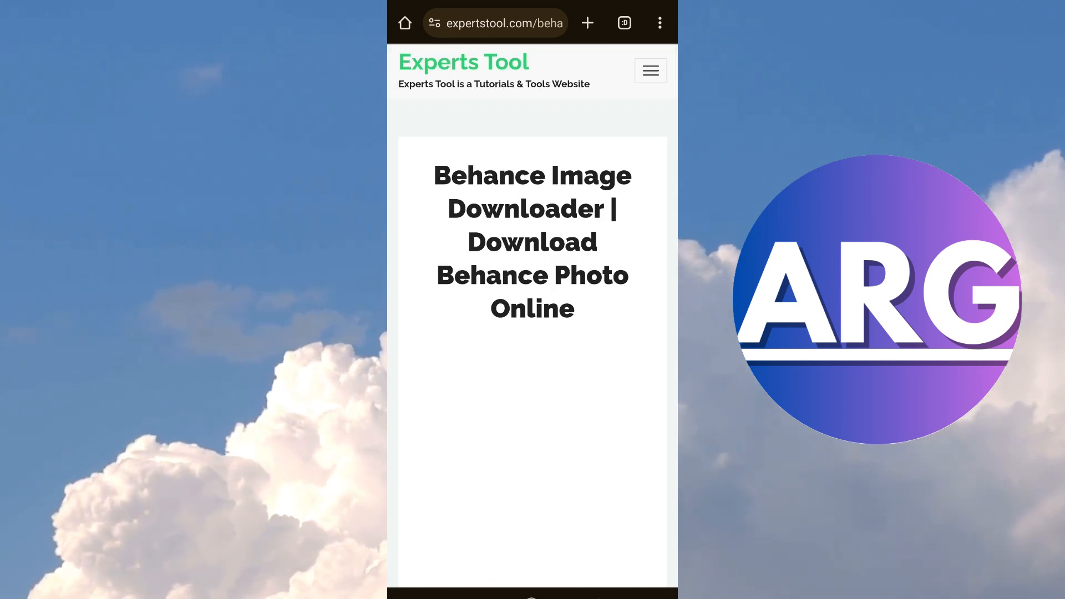
pyautogui.scroll(-3)
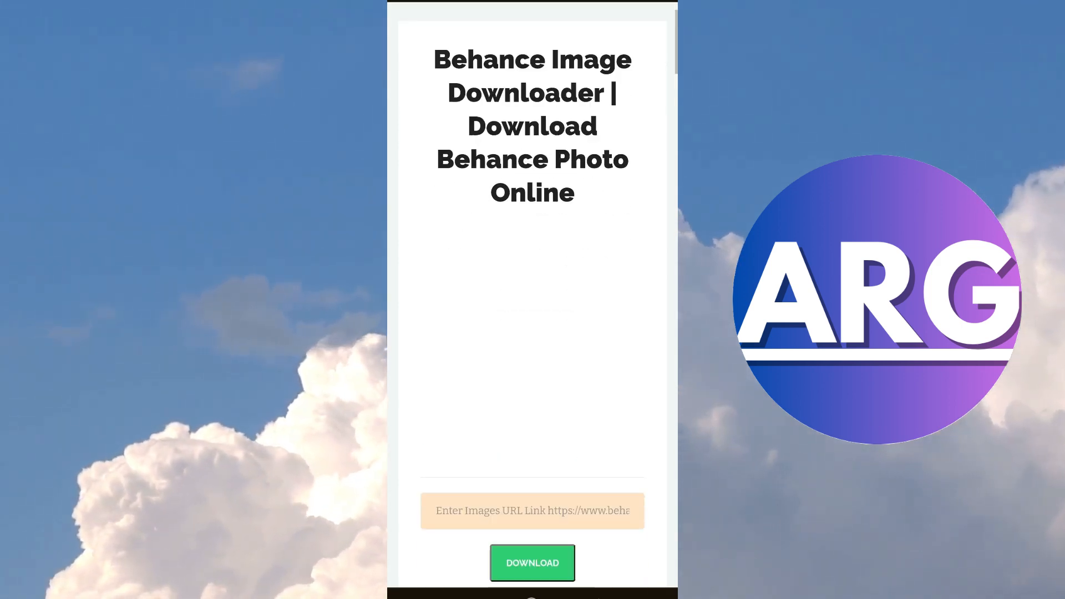
pyautogui.click(532, 510)
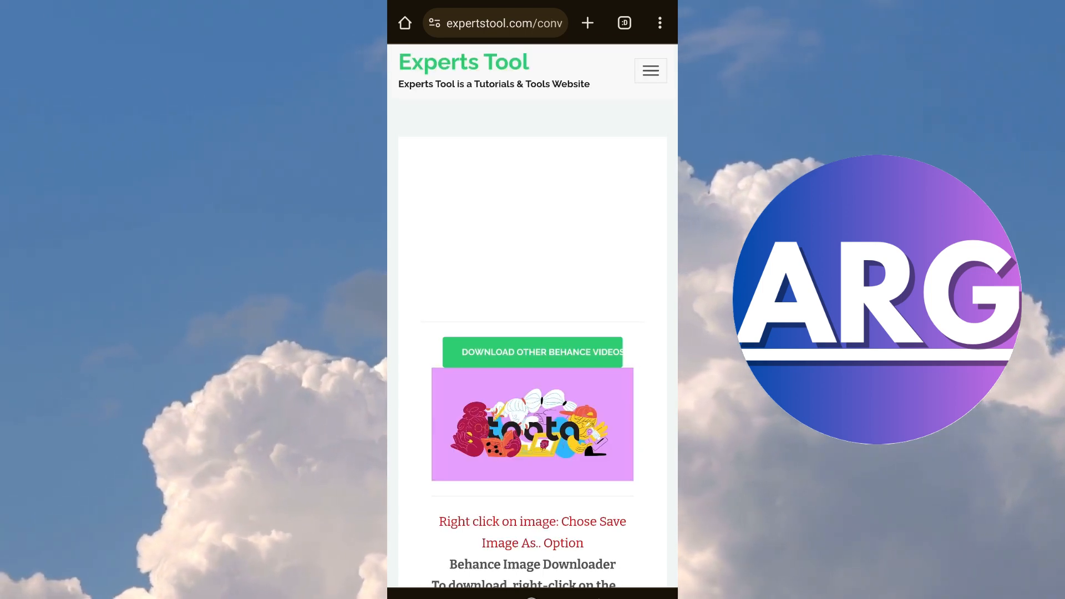
# Step: Download the Toota cover image file and open it from the File downloaded banner
pyautogui.scroll(-3)
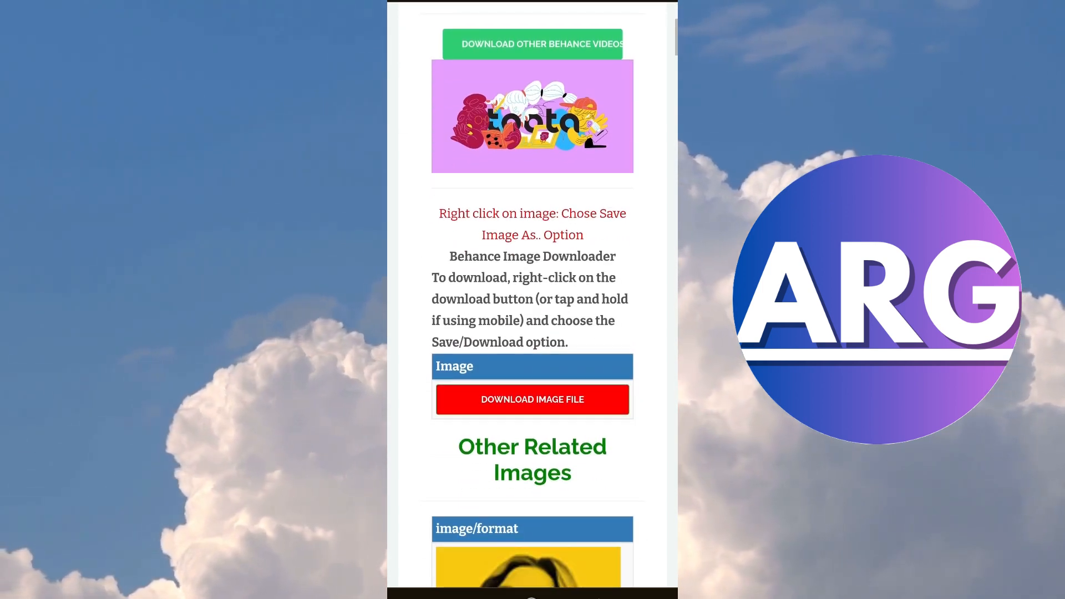
pyautogui.scroll(-3)
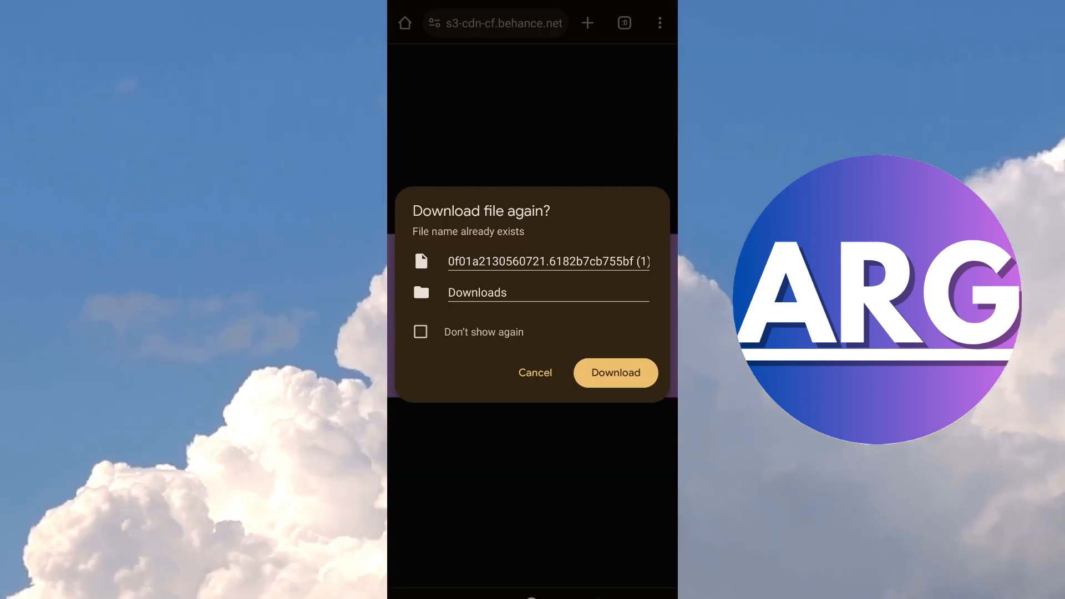
pyautogui.click(615, 373)
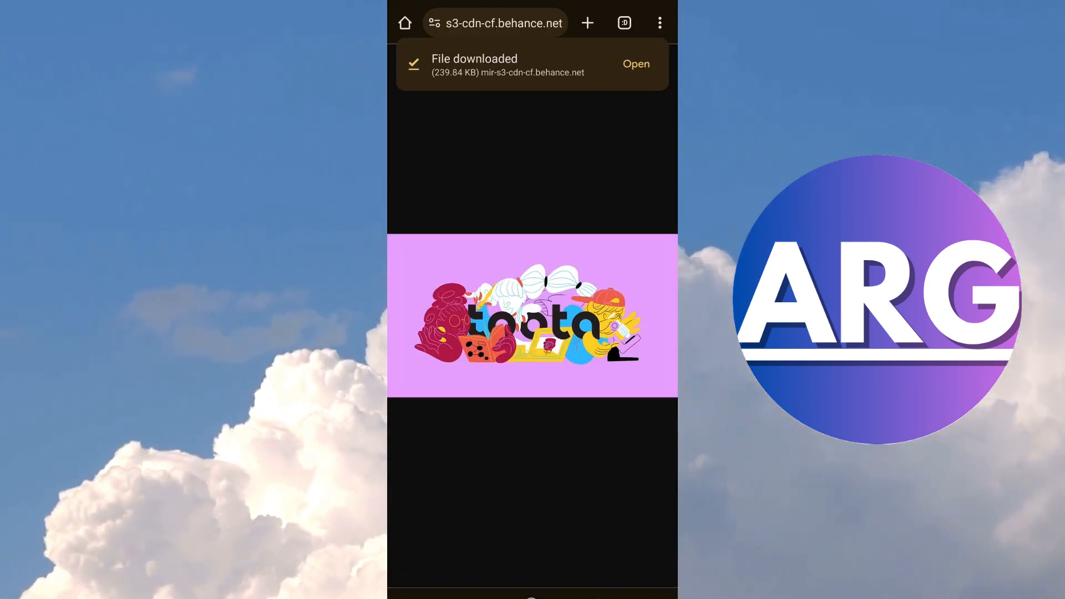
pyautogui.click(635, 64)
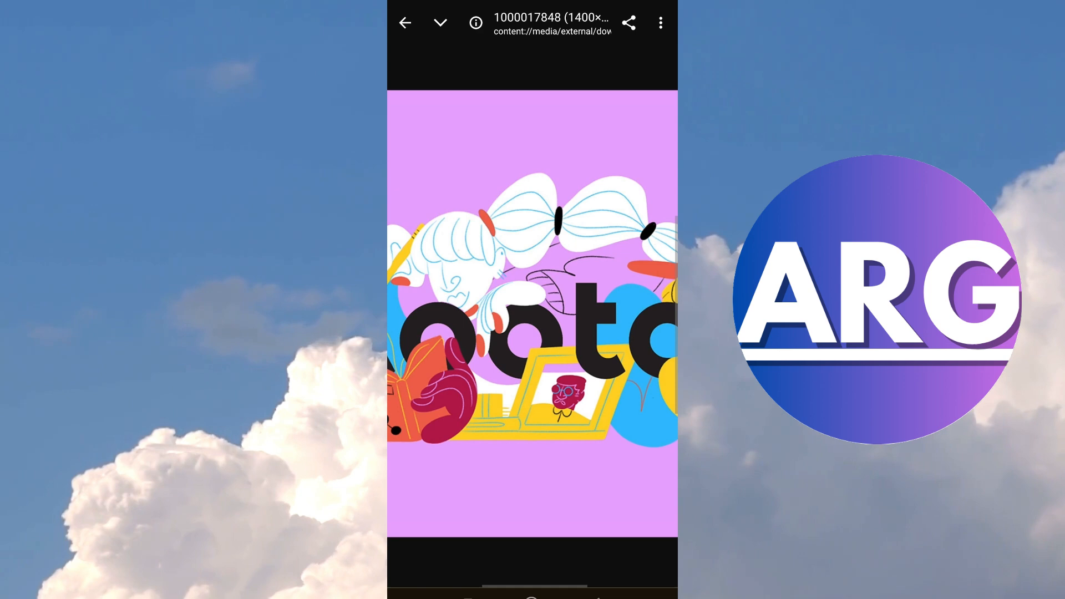